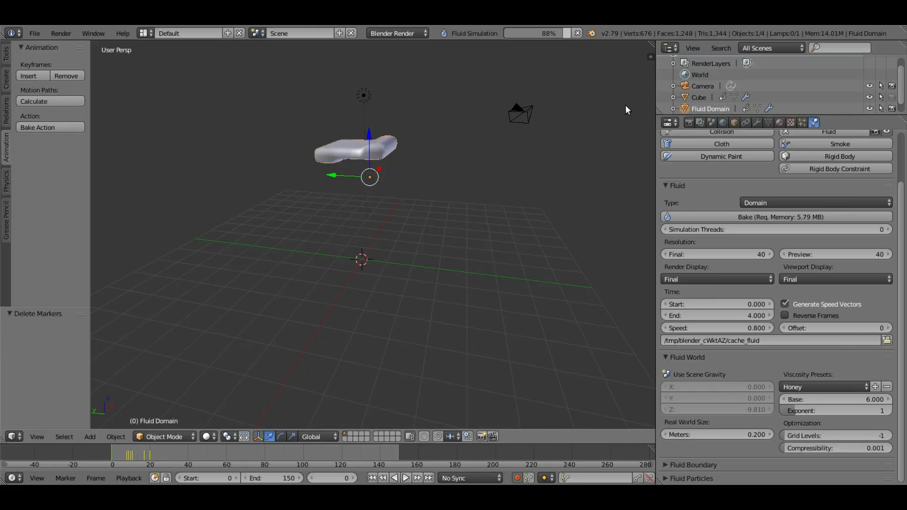
{"action": "mouse_move", "coordinate": [490, 127]}
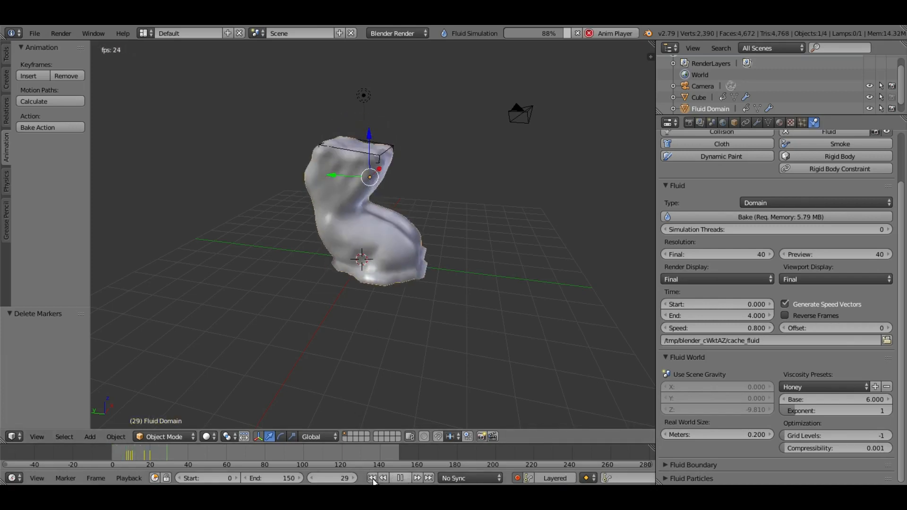
Step: Replay the baked honey goo from the first frame, stopping and restarting playback to watch it slump
{"action": "left_click", "coordinate": [415, 477]}
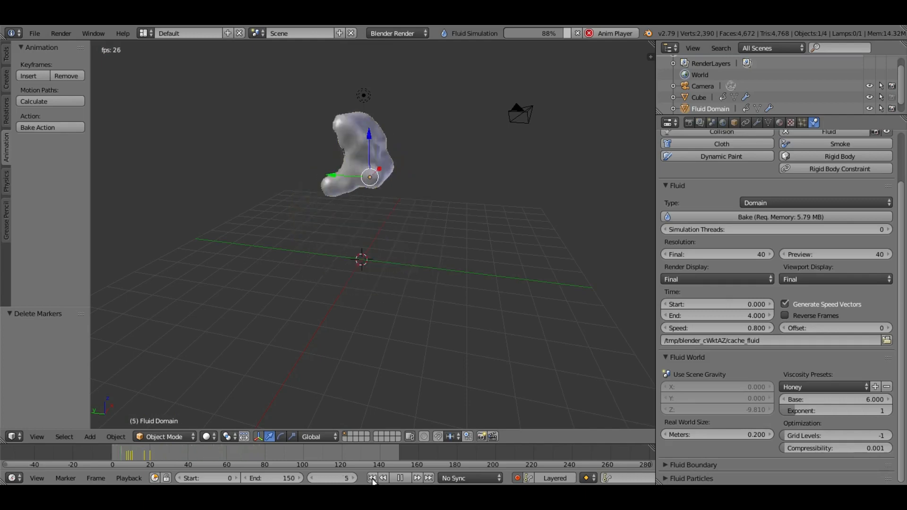
{"action": "left_click", "coordinate": [401, 477]}
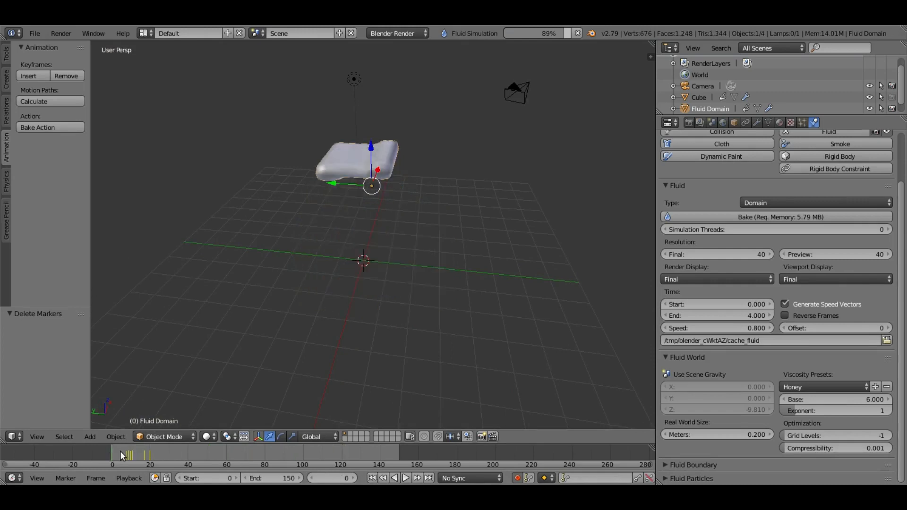
{"action": "left_click", "coordinate": [405, 477]}
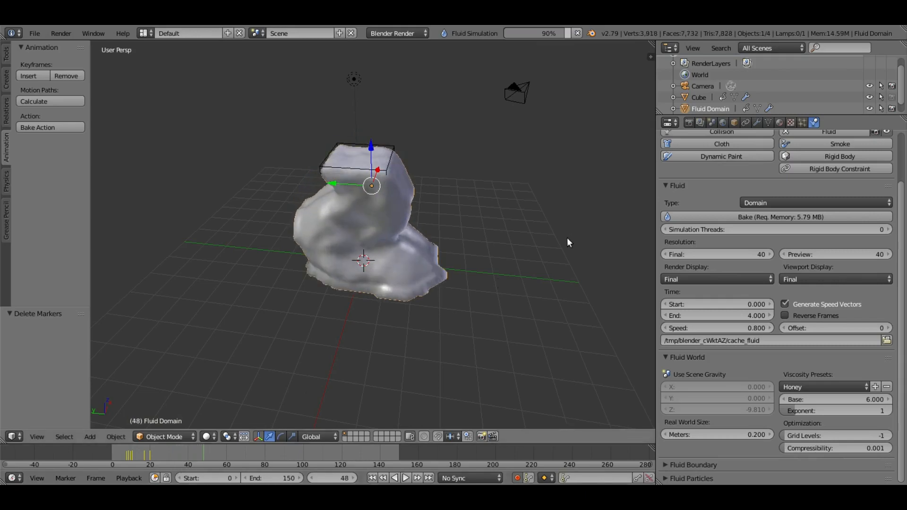
{"action": "left_click", "coordinate": [406, 478]}
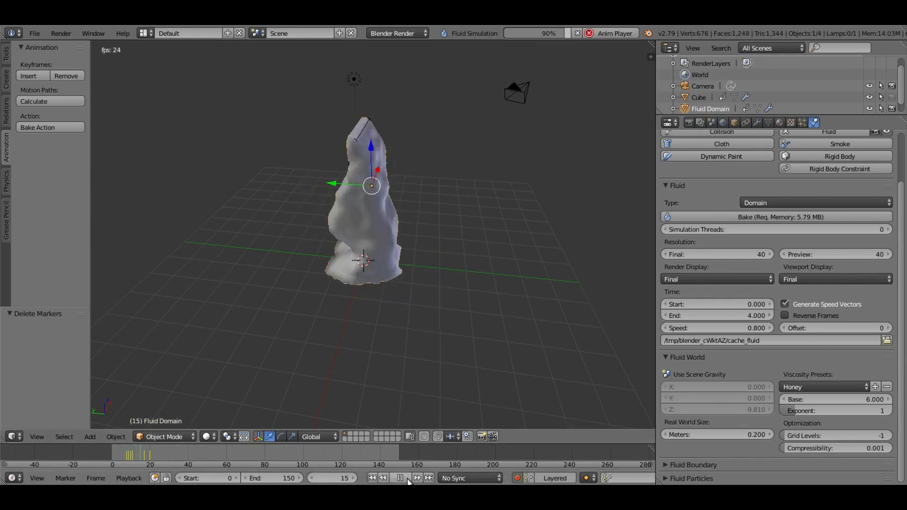
{"action": "left_click", "coordinate": [400, 477]}
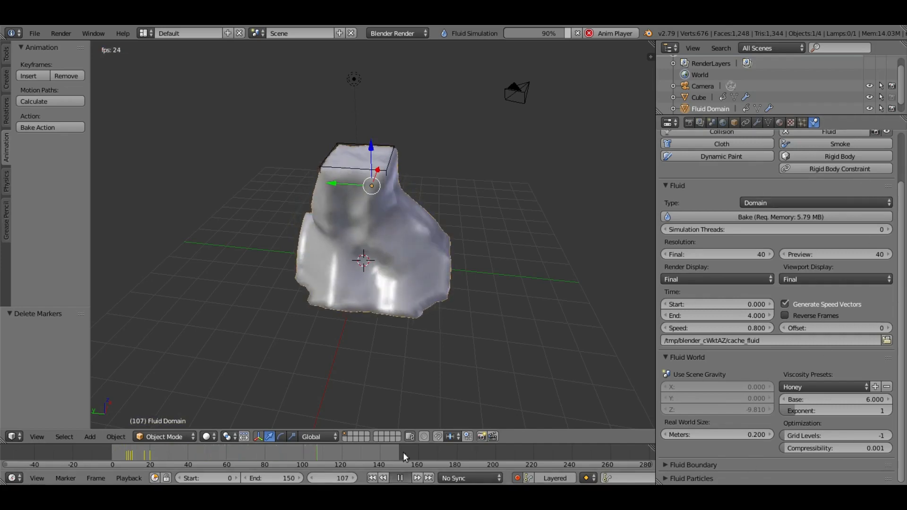
{"action": "left_click", "coordinate": [400, 476]}
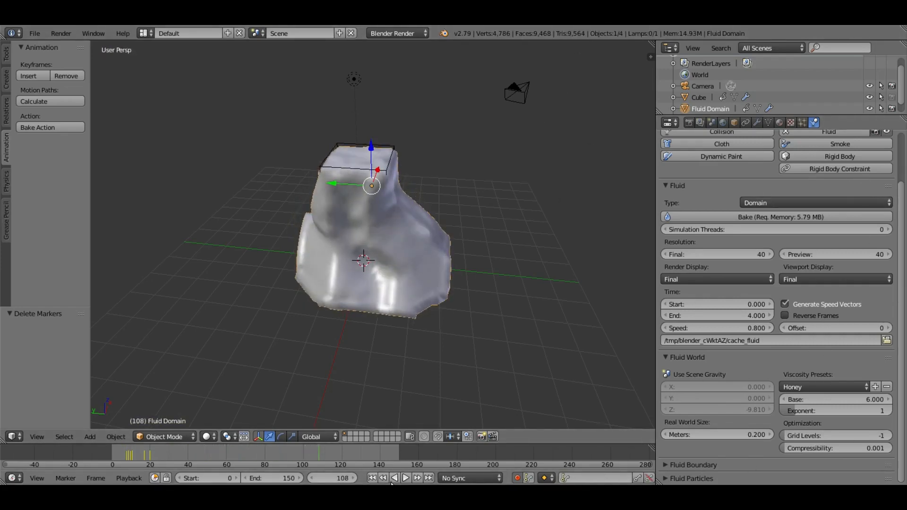
{"action": "left_click", "coordinate": [405, 478]}
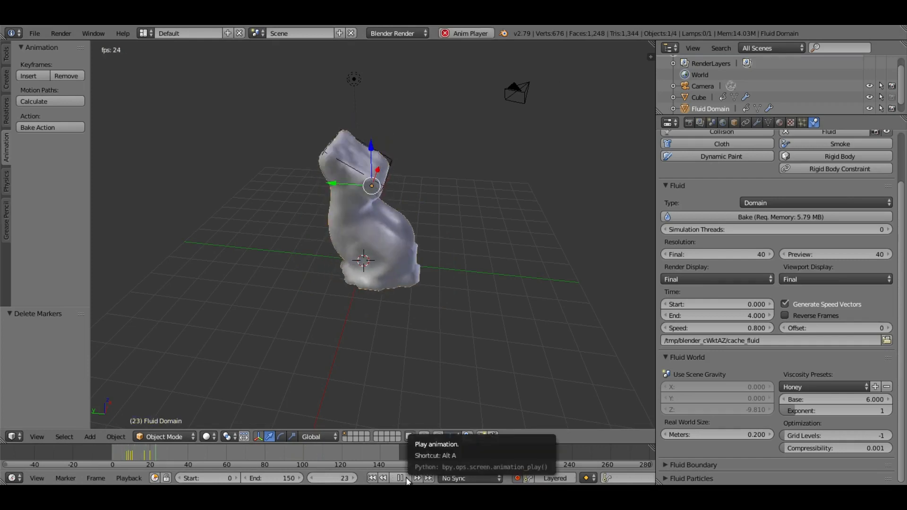
{"action": "left_click", "coordinate": [399, 478]}
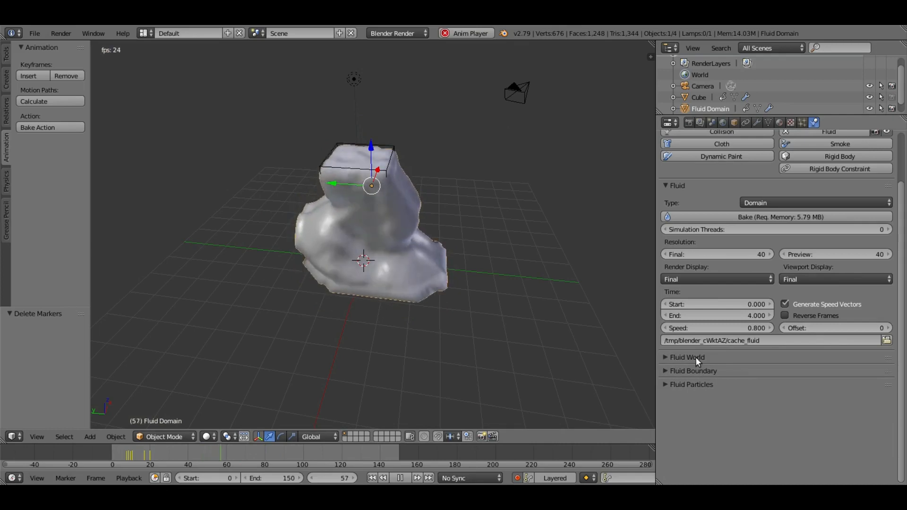
Step: In Fluid World switch the viscosity preset from Honey to Water and raise Compressibility toward 0.1
{"action": "left_click", "coordinate": [687, 357]}
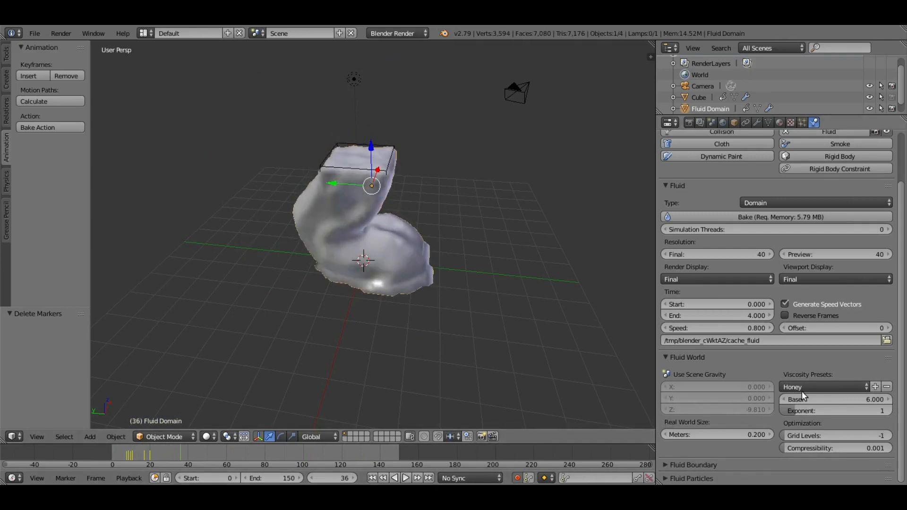
{"action": "left_click", "coordinate": [823, 386]}
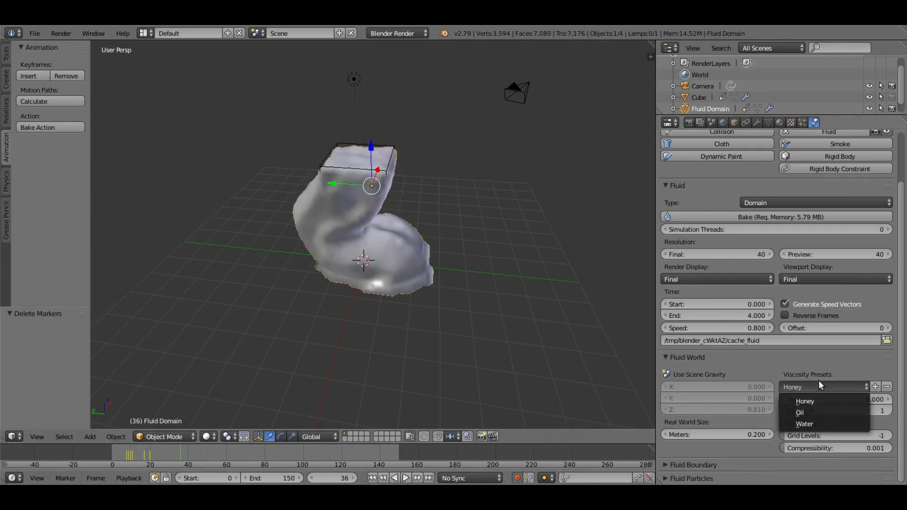
{"action": "left_click", "coordinate": [804, 424]}
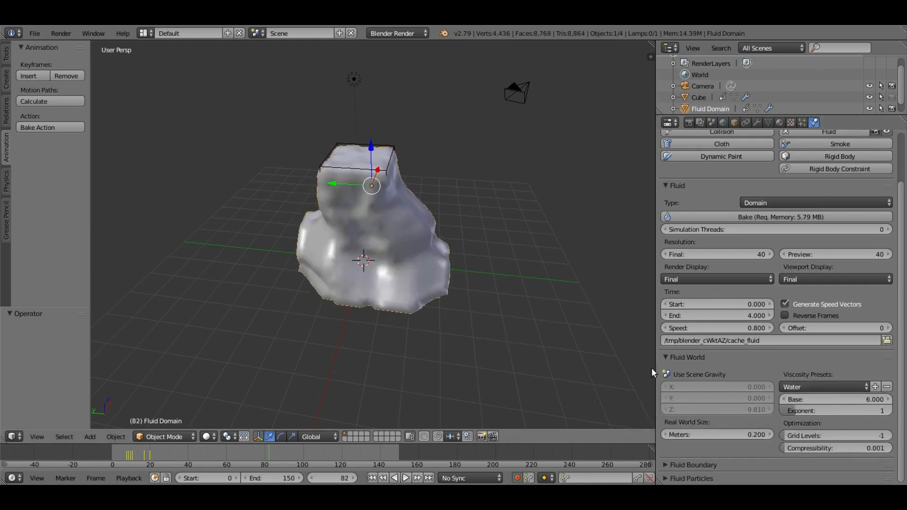
{"action": "left_click", "coordinate": [823, 386]}
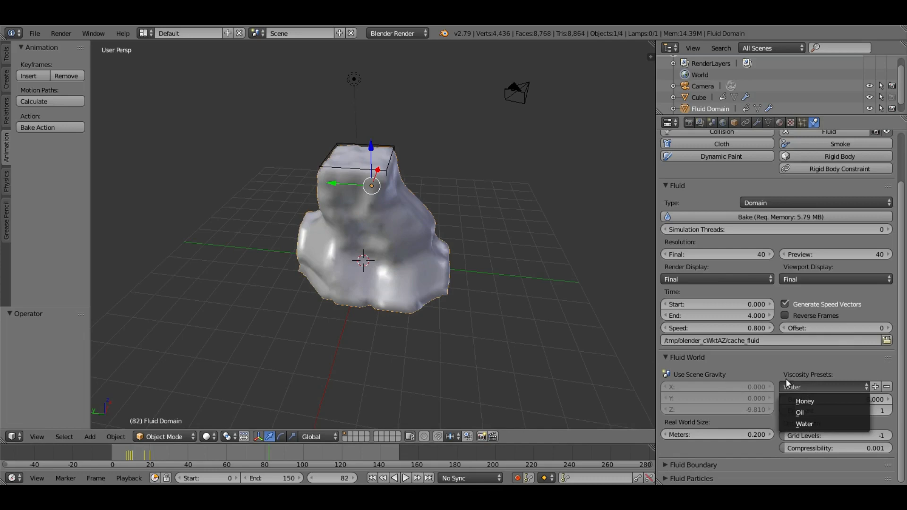
{"action": "left_click", "coordinate": [804, 423]}
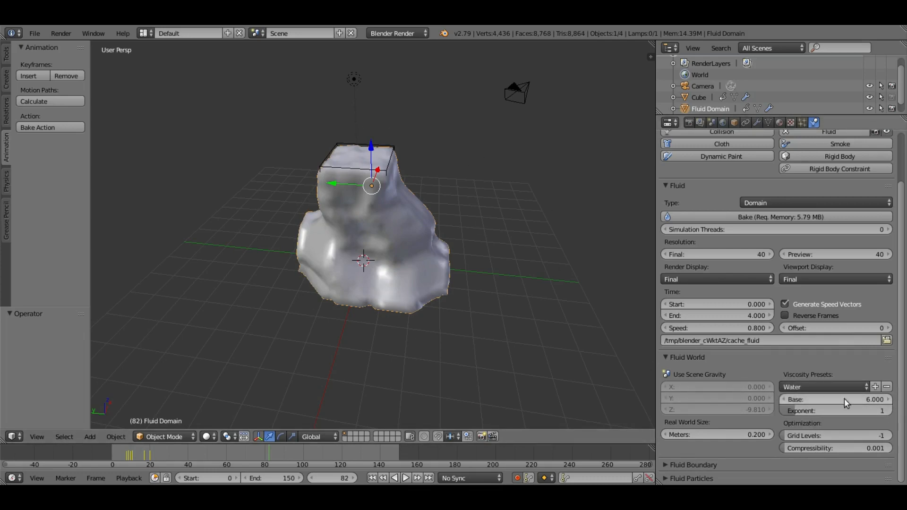
{"action": "mouse_move", "coordinate": [839, 411]}
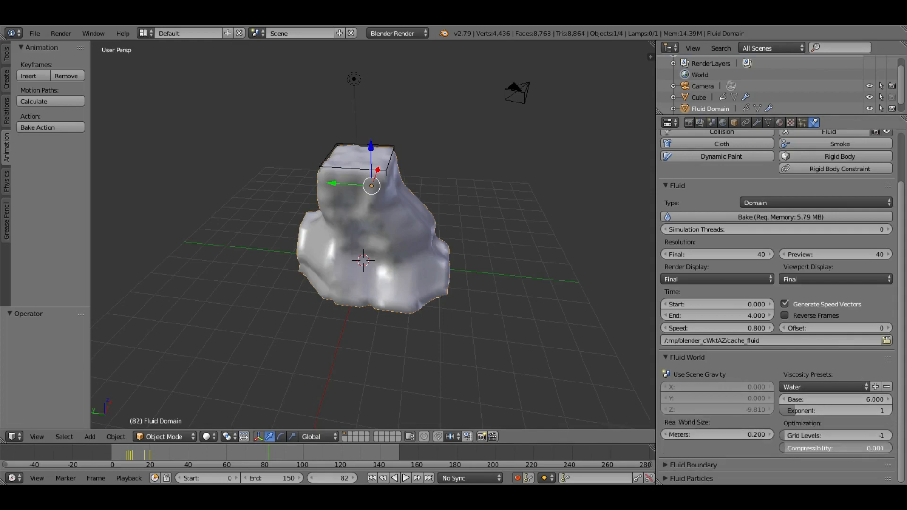
{"action": "left_click", "coordinate": [835, 448]}
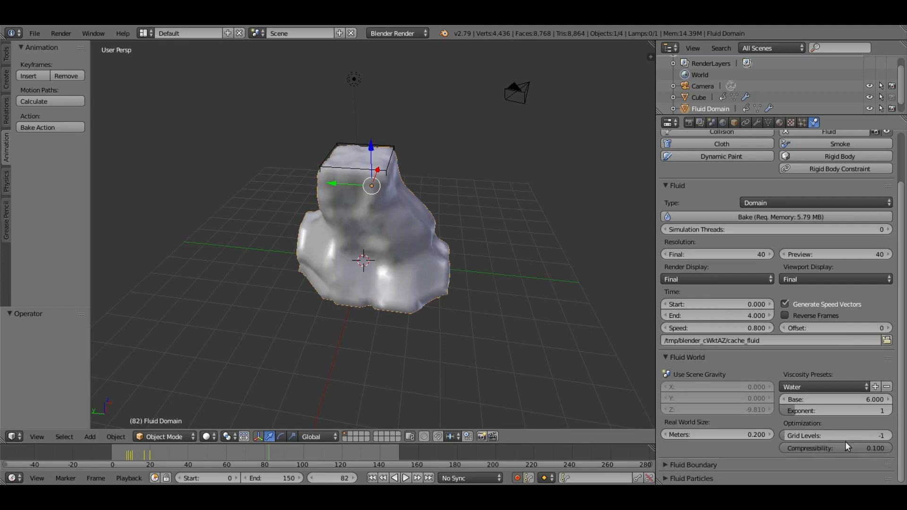
{"action": "left_click", "coordinate": [836, 447]}
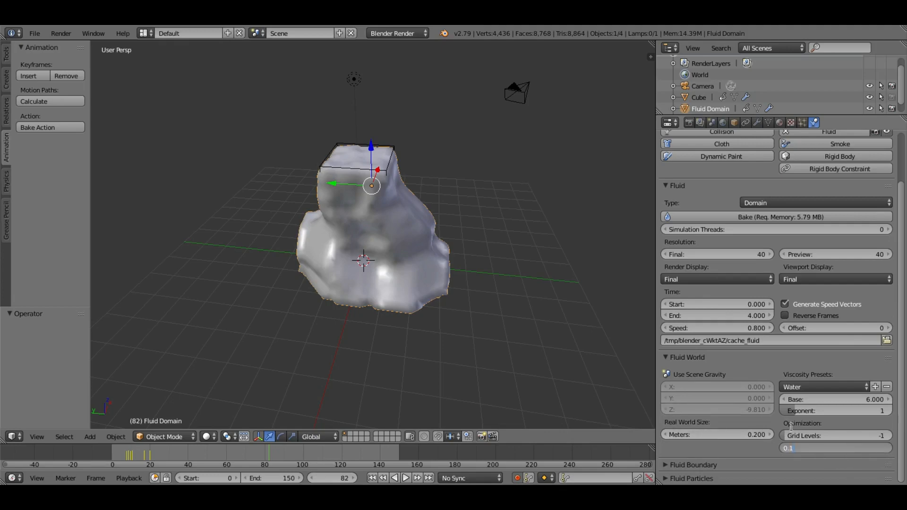
Step: Commit the 0.1 compressibility and let the water-setting bake run, splashing thinly across the floor
{"action": "left_click", "coordinate": [698, 97]}
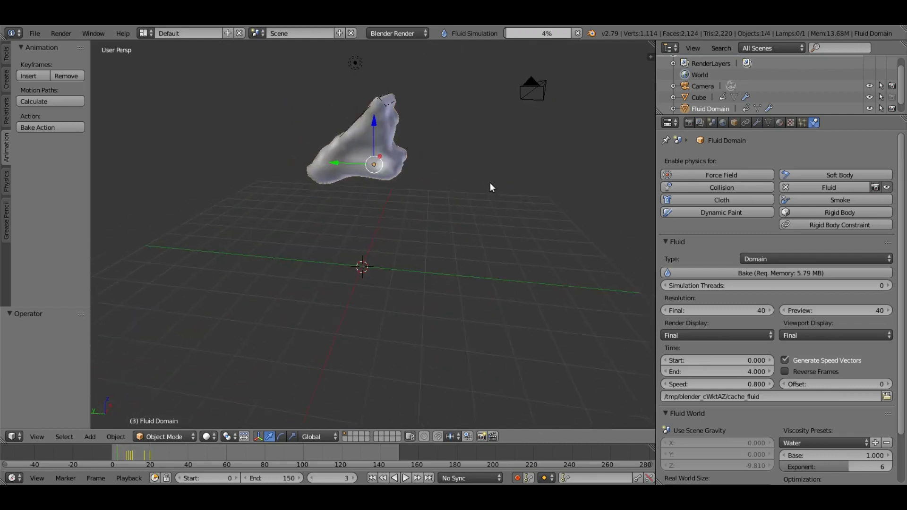
{"action": "scroll", "scroll_direction": "down", "scroll_amount": 3}
{"action": "type", "text": "0.001"}
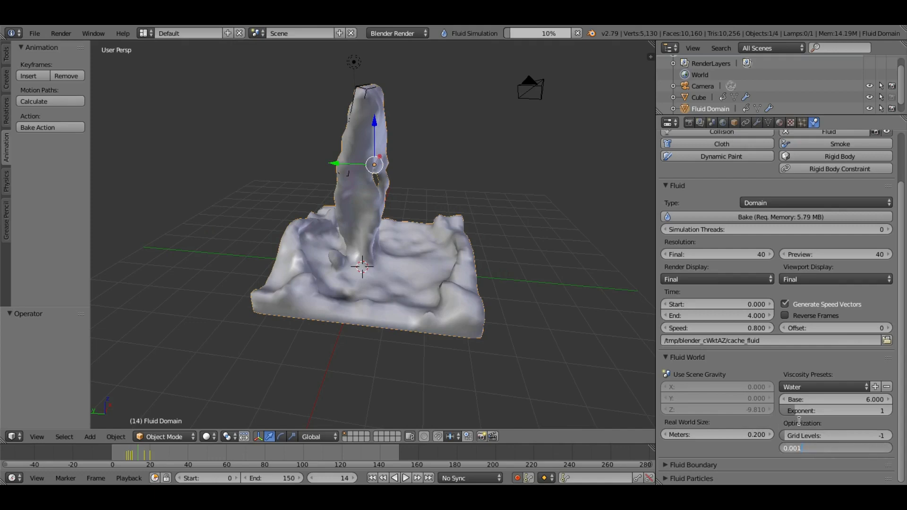
Step: Set Compressibility to 0.05 with resolution 20 and bake the simulation again
{"action": "left_click", "coordinate": [835, 446]}
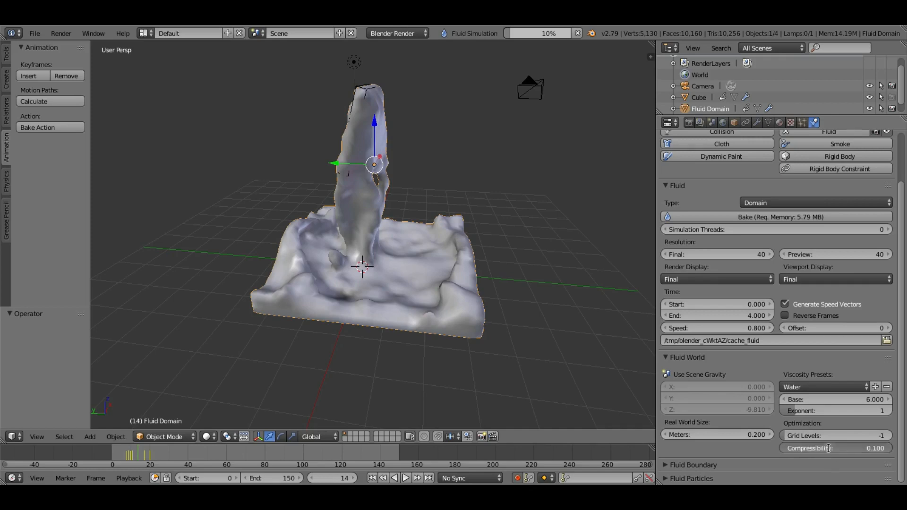
{"action": "mouse_move", "coordinate": [819, 457]}
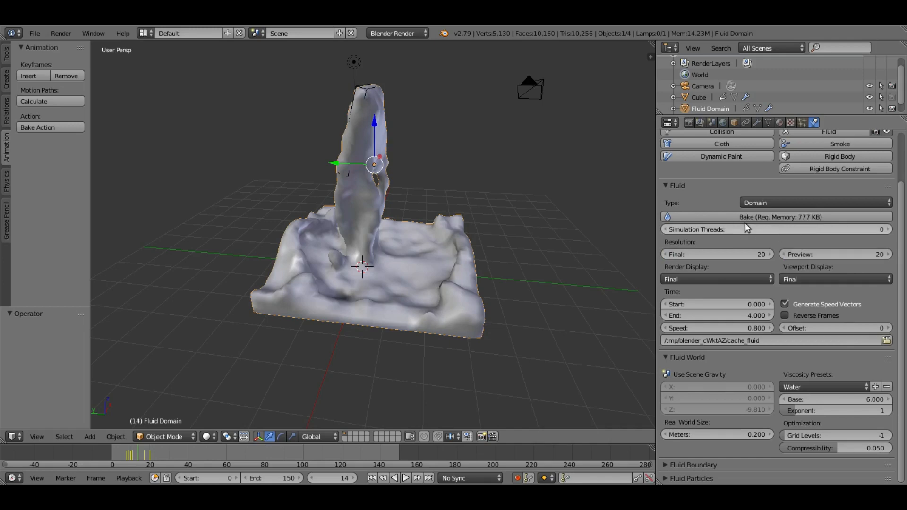
{"action": "left_click", "coordinate": [779, 217]}
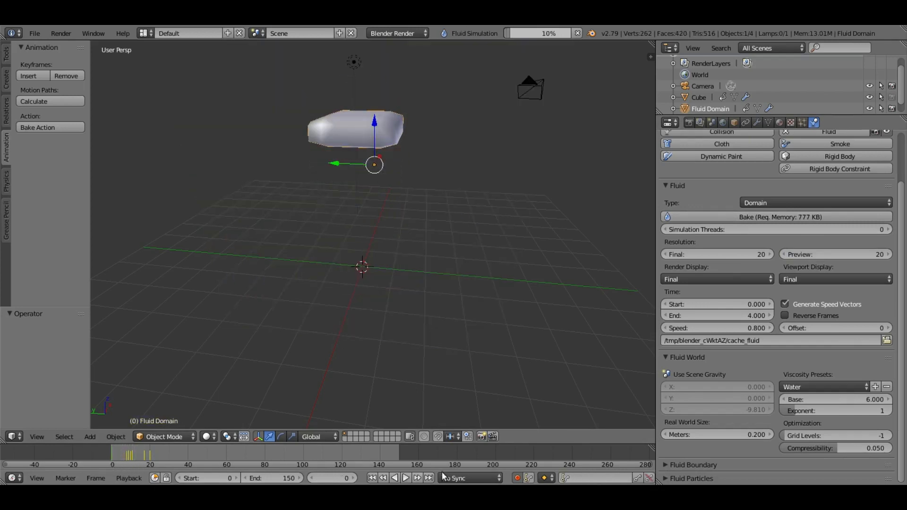
Step: Review the resolution-20 goo bake frame by frame, then set Compressibility to 0.100
{"action": "left_click", "coordinate": [405, 478]}
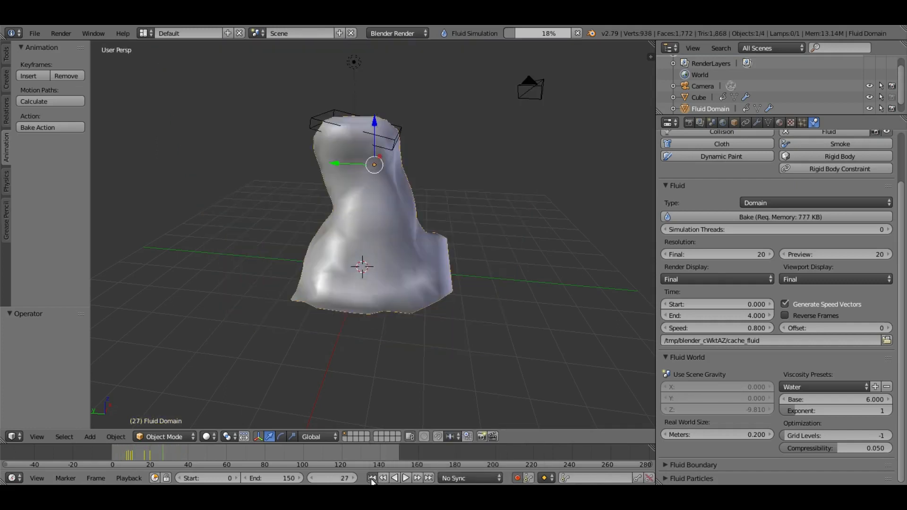
{"action": "left_click", "coordinate": [406, 477]}
{"action": "type", "text": "0.001"}
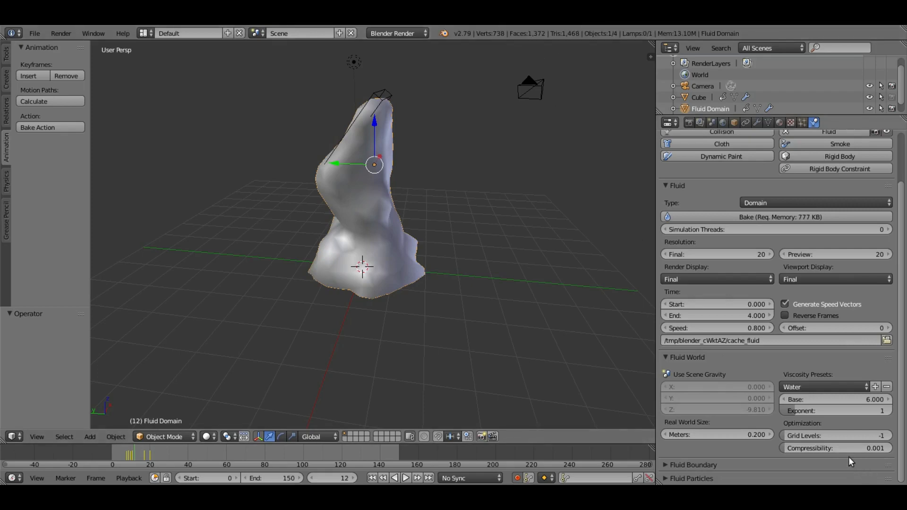
{"action": "left_click", "coordinate": [698, 97]}
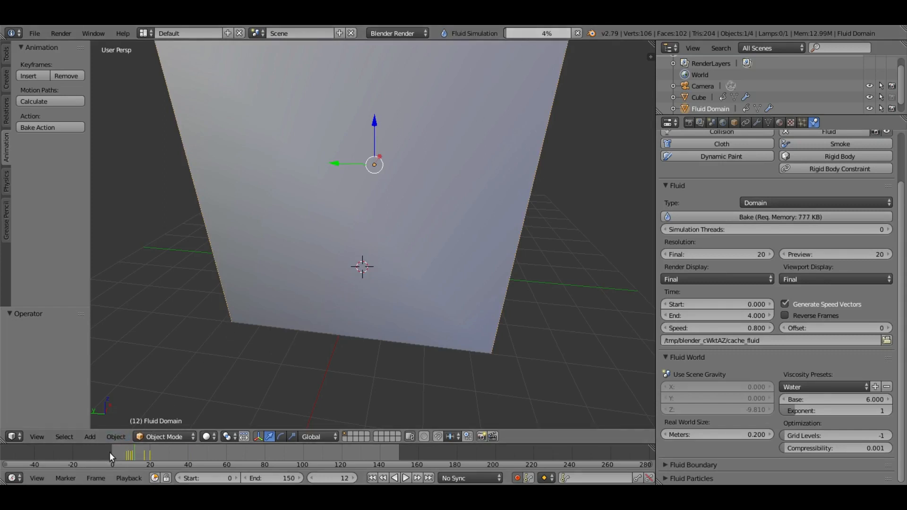
{"action": "left_click", "coordinate": [406, 477]}
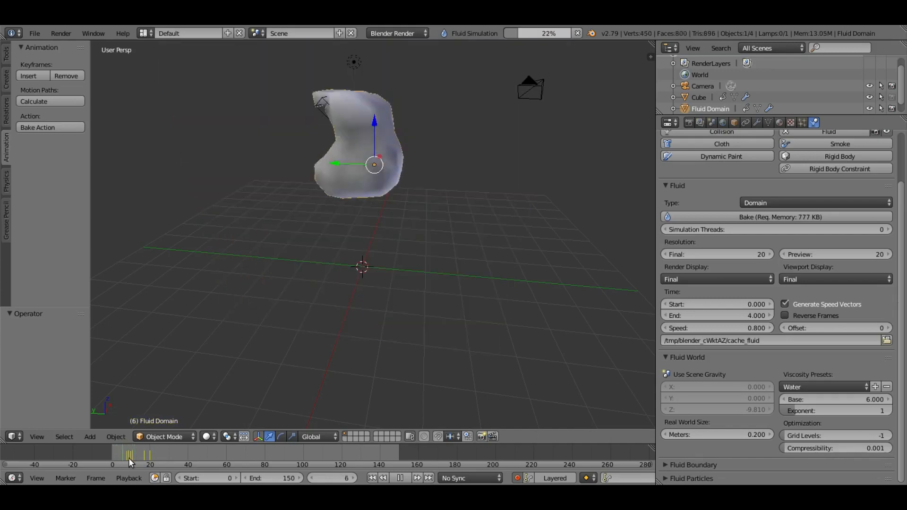
{"action": "left_click_drag", "start_coordinate": [130, 457], "coordinate": [161, 457]}
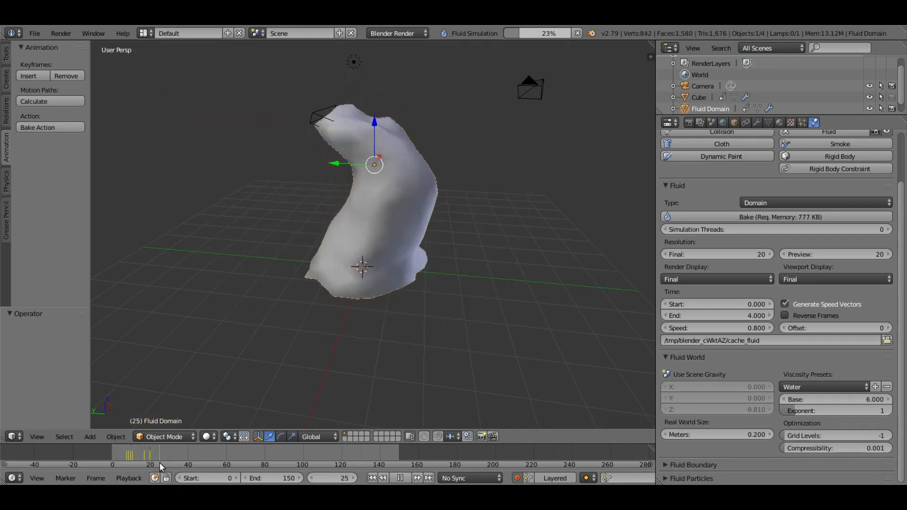
{"action": "left_click", "coordinate": [188, 465]}
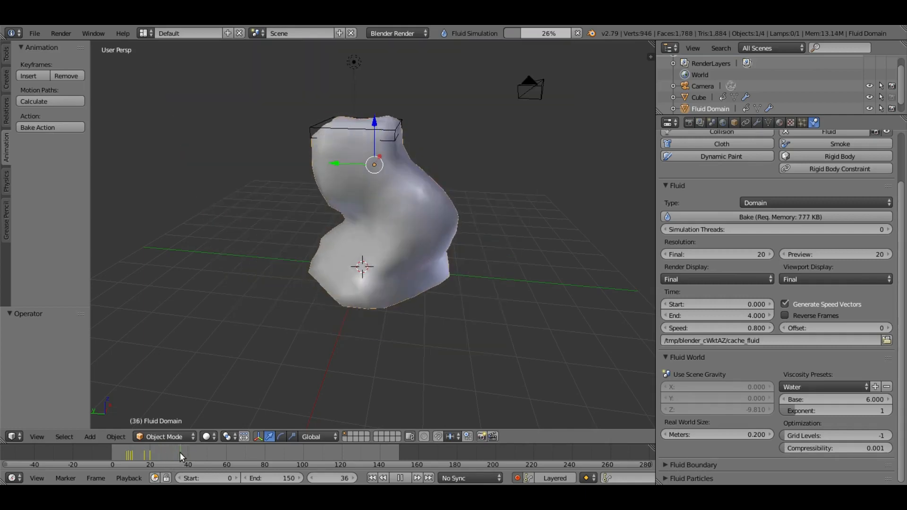
{"action": "left_click", "coordinate": [150, 460]}
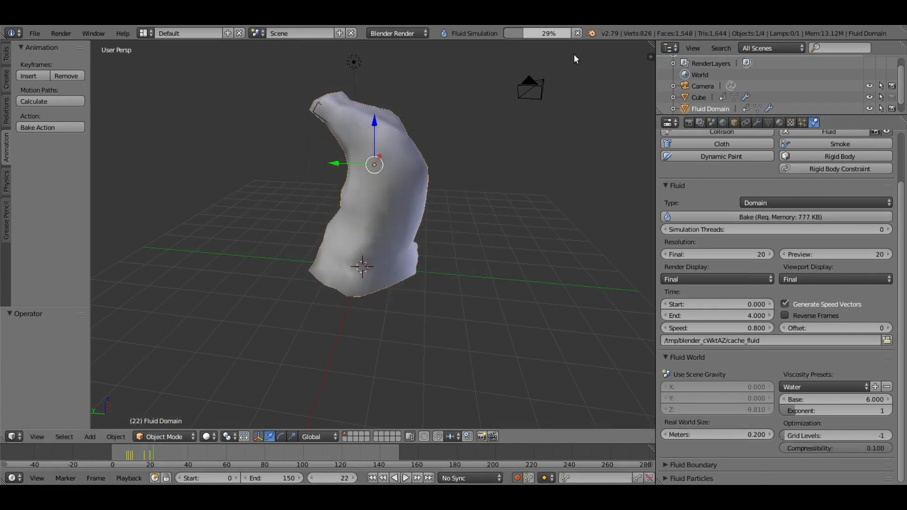
Step: Restart the bake with compressibility 0.001 and resolution 40, stepping back through early frames
{"action": "left_click", "coordinate": [699, 97]}
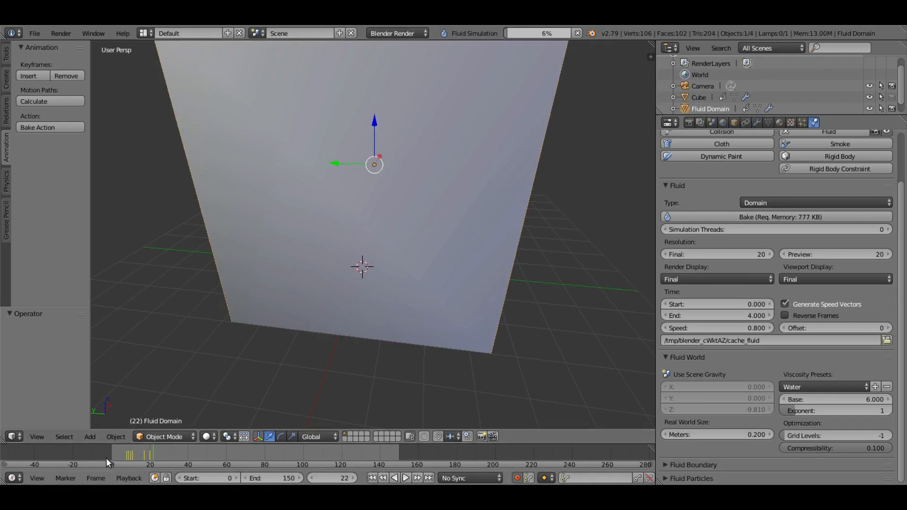
{"action": "left_click", "coordinate": [405, 477]}
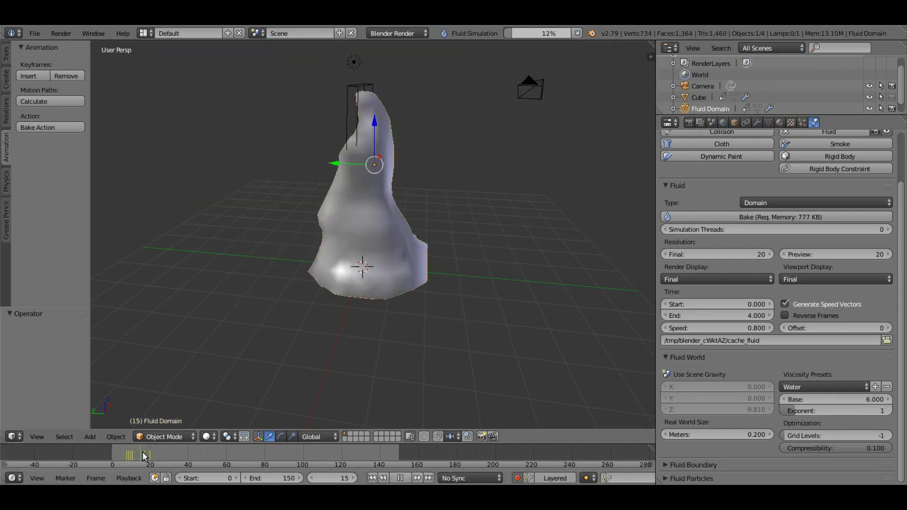
{"action": "left_click", "coordinate": [141, 454]}
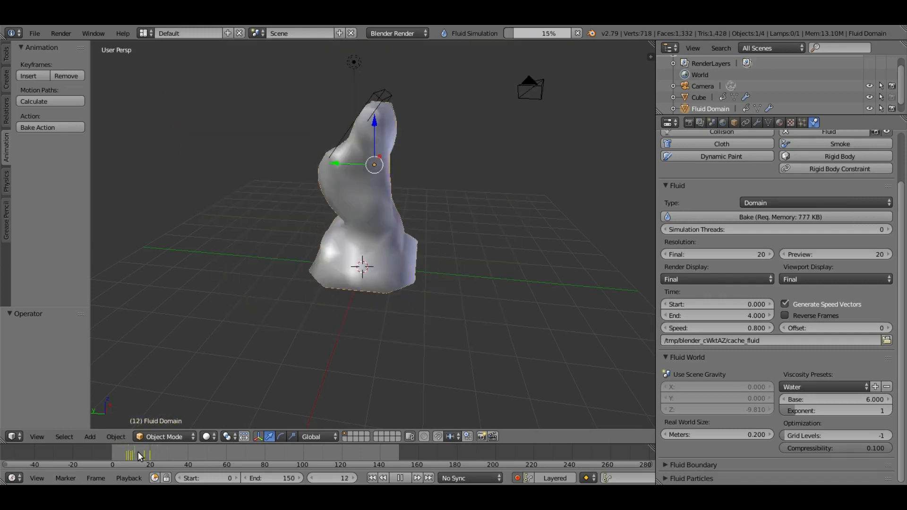
{"action": "left_click", "coordinate": [148, 454]}
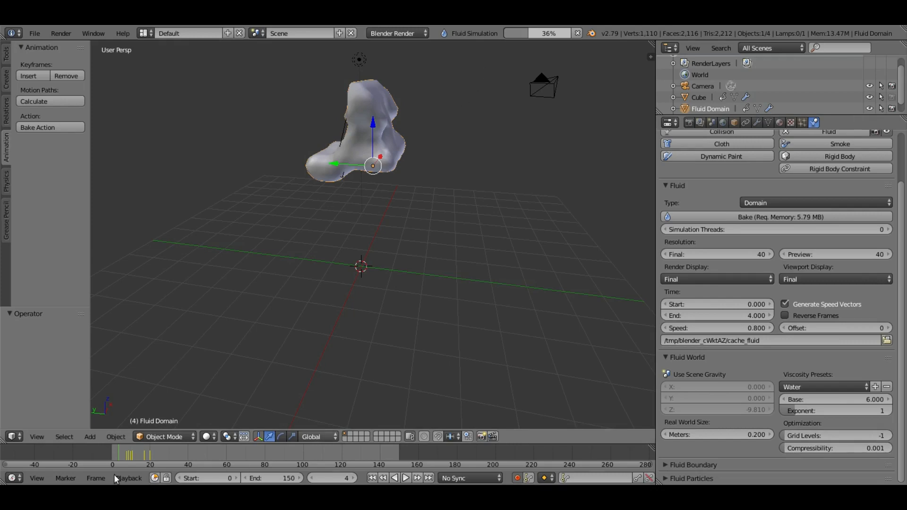
Step: Step through the lumpy resolution-40 frames and cancel the running bake
{"action": "left_click", "coordinate": [406, 478]}
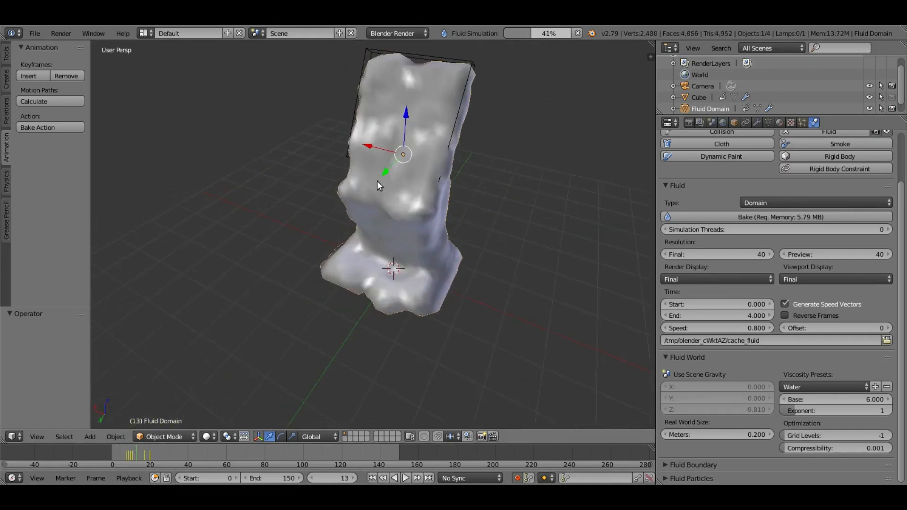
{"action": "left_click", "coordinate": [405, 478]}
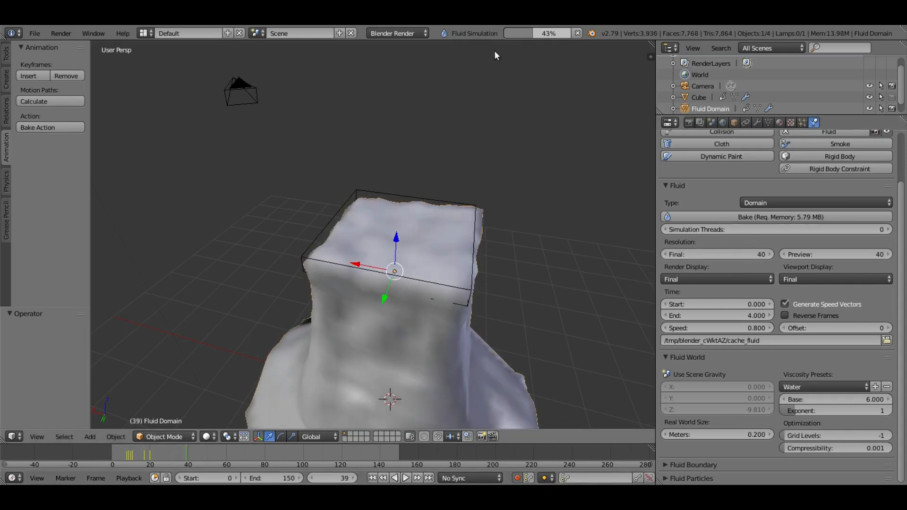
{"action": "left_click", "coordinate": [717, 254]}
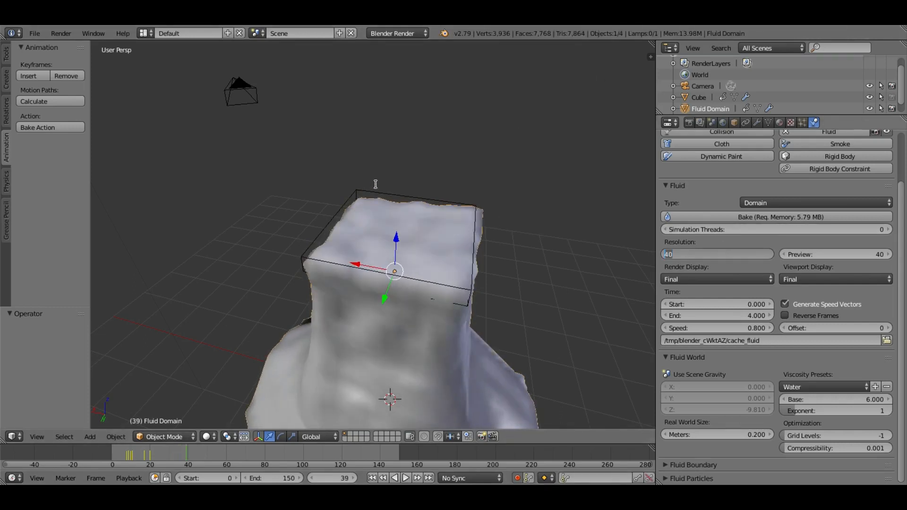
Step: Set Resolution Final to 128 (preview 100, bake estimate 181.54 MB)
{"action": "type", "text": "128"}
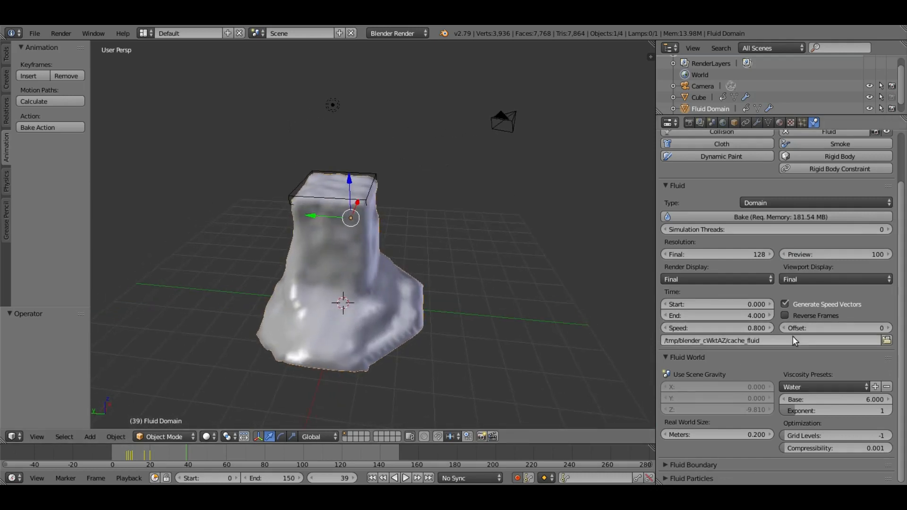
{"action": "mouse_move", "coordinate": [809, 328]}
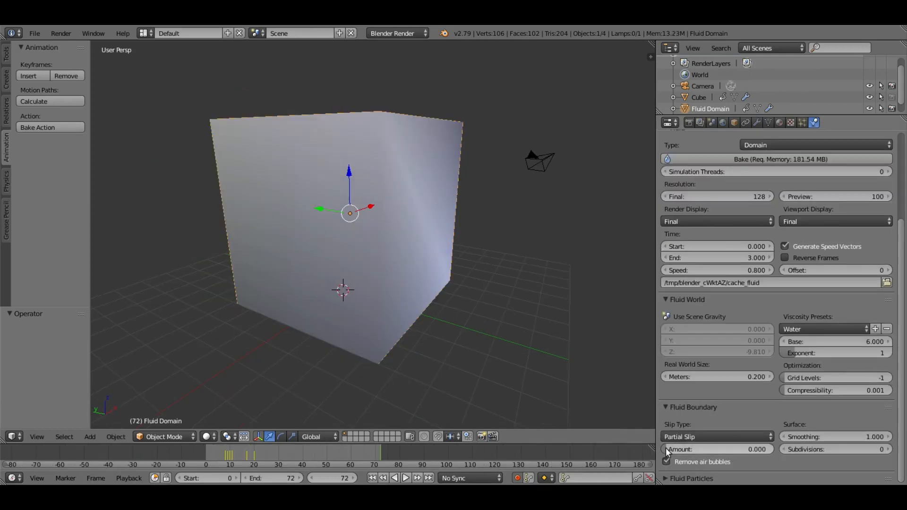
Step: Set the Fluid Boundary slip type to No Slip and bake the thick goo simulation
{"action": "left_click", "coordinate": [716, 437]}
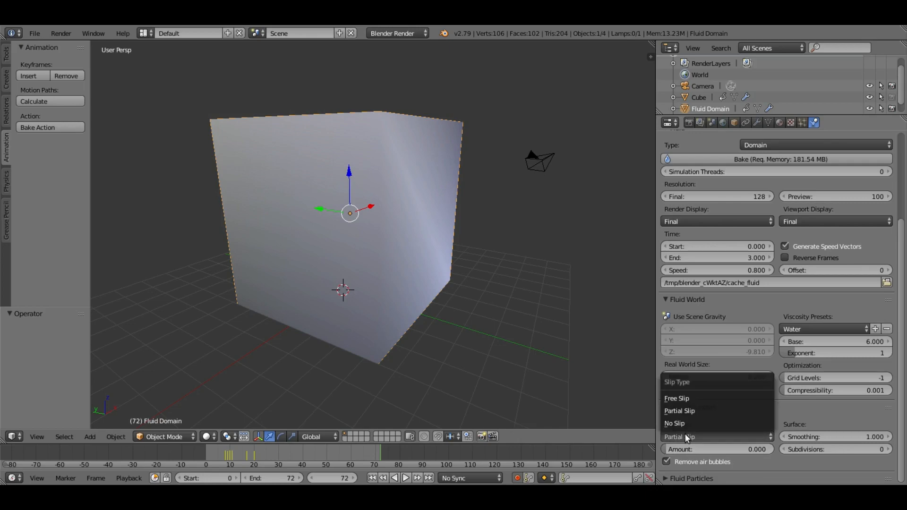
{"action": "left_click", "coordinate": [674, 423]}
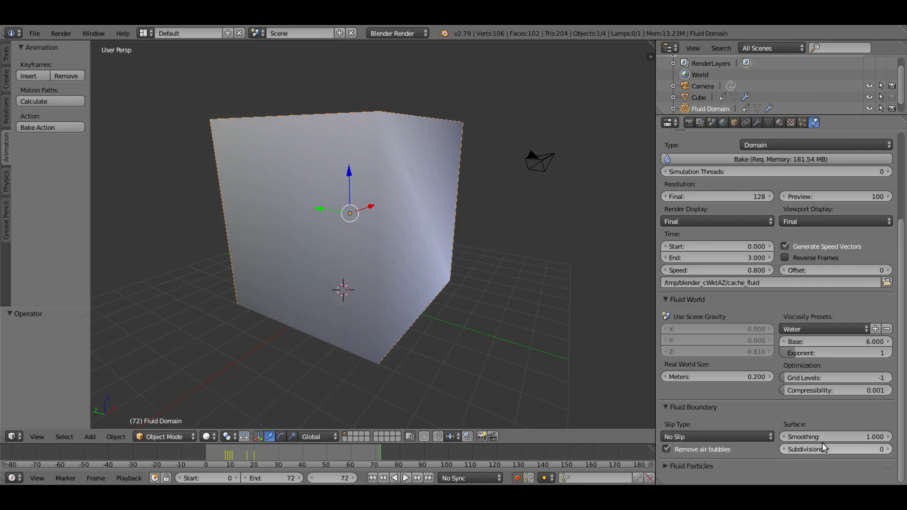
{"action": "mouse_move", "coordinate": [885, 474]}
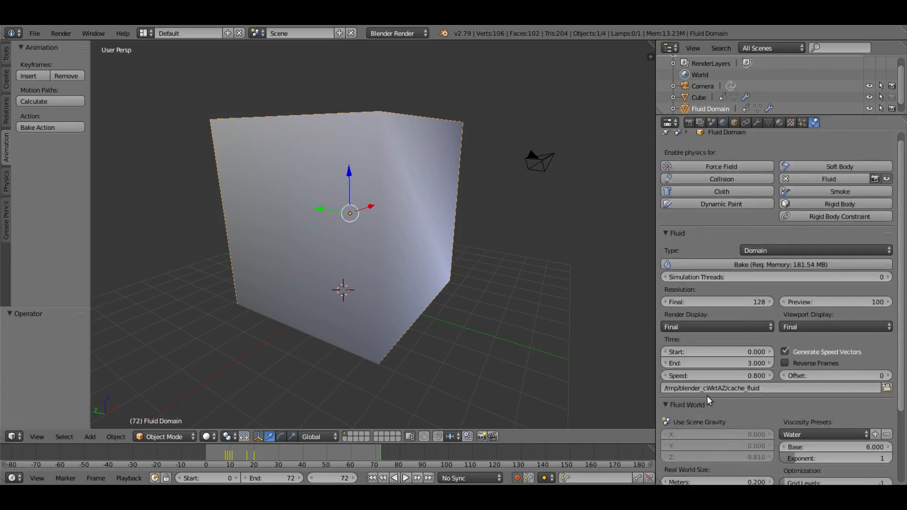
{"action": "mouse_move", "coordinate": [640, 376]}
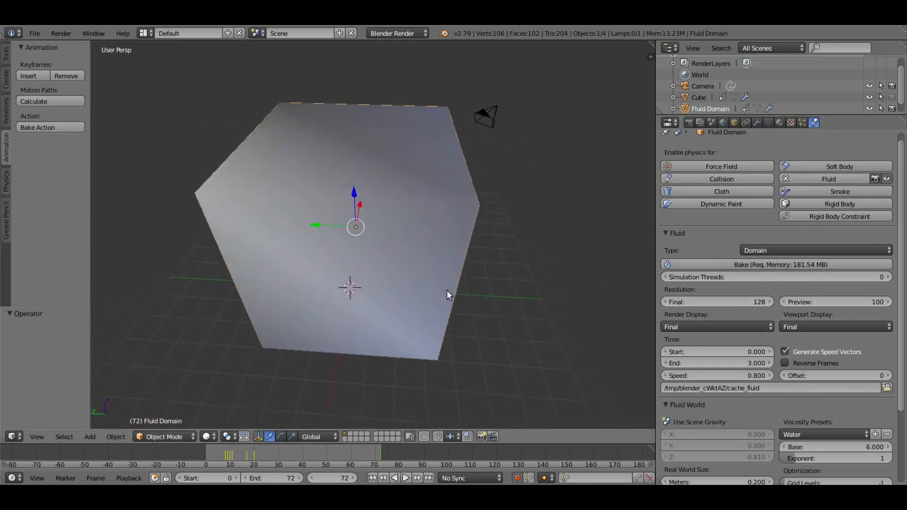
{"action": "left_click", "coordinate": [370, 477]}
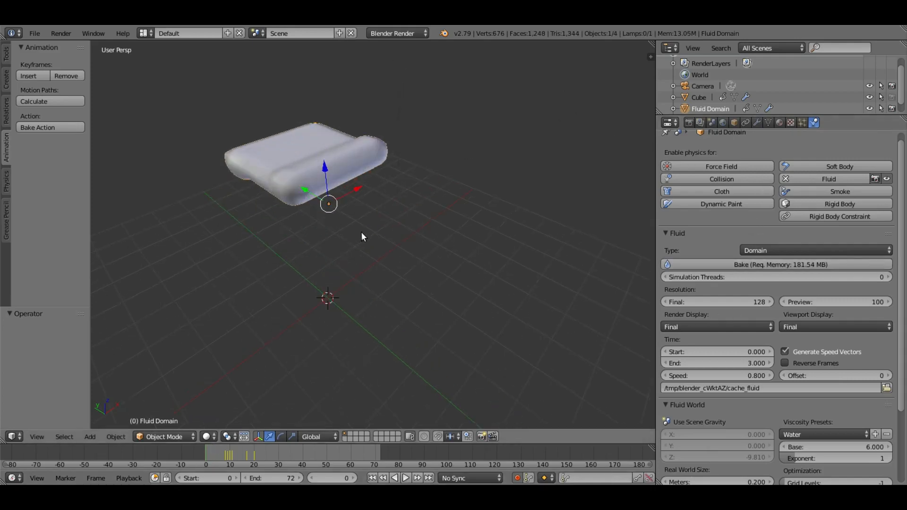
{"action": "left_click", "coordinate": [779, 264]}
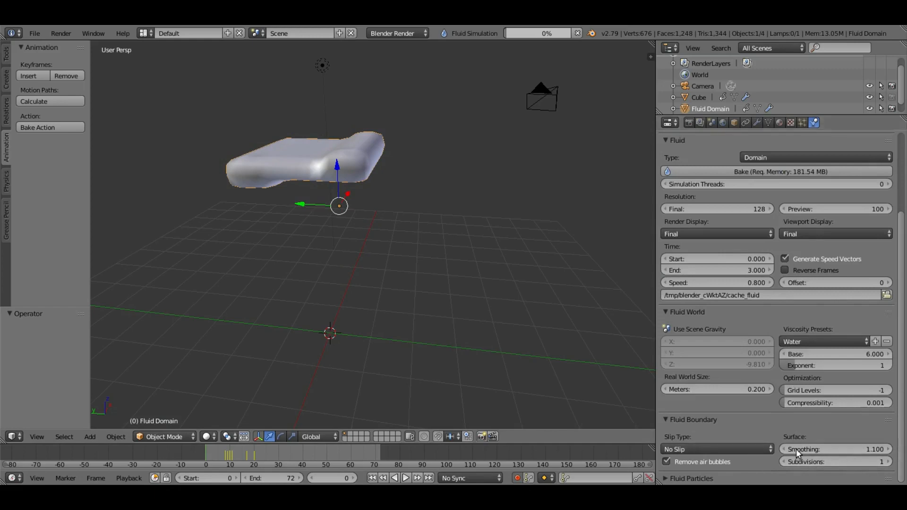
{"action": "mouse_move", "coordinate": [824, 450]}
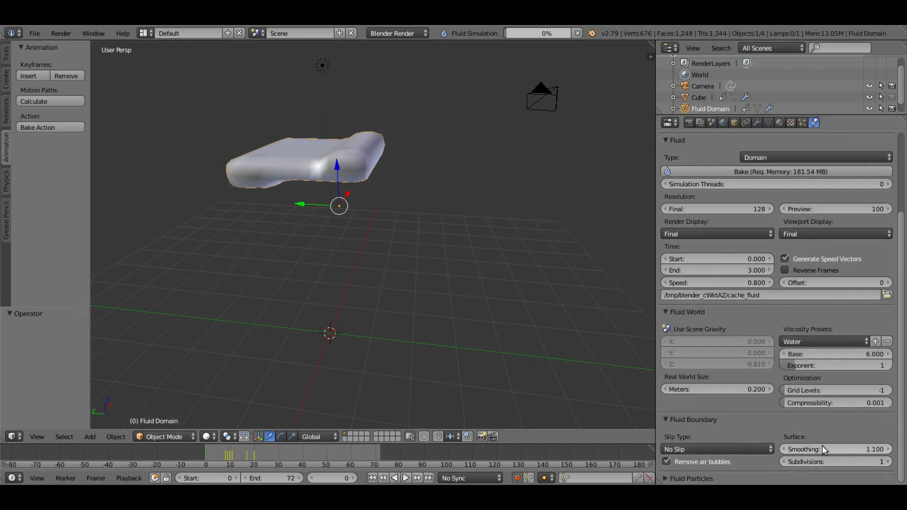
{"action": "mouse_move", "coordinate": [756, 426]}
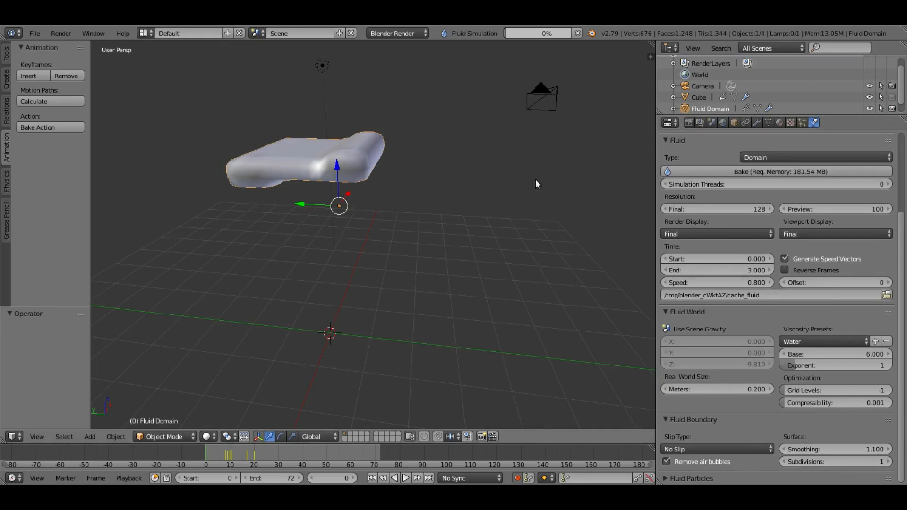
{"action": "mouse_move", "coordinate": [516, 189]}
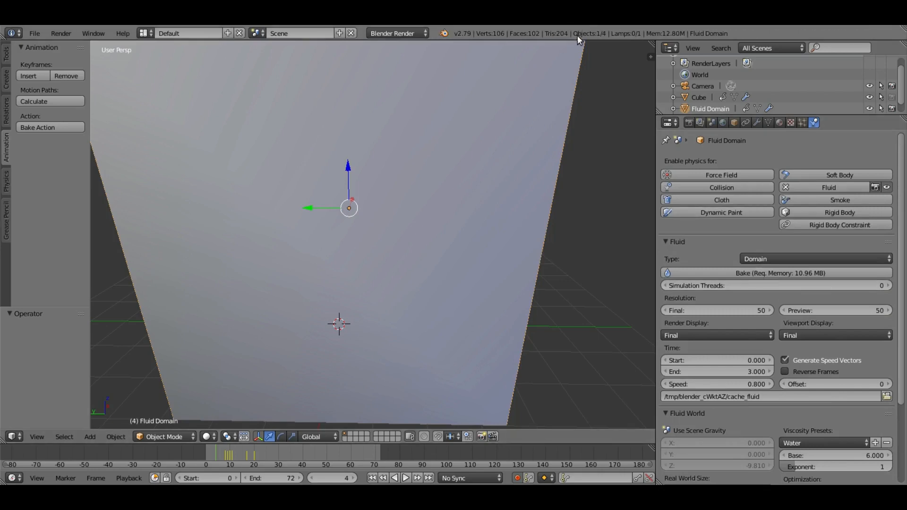
Step: Bake at resolution 50 and step to the next frame as the blob starts to deform
{"action": "left_click", "coordinate": [777, 272]}
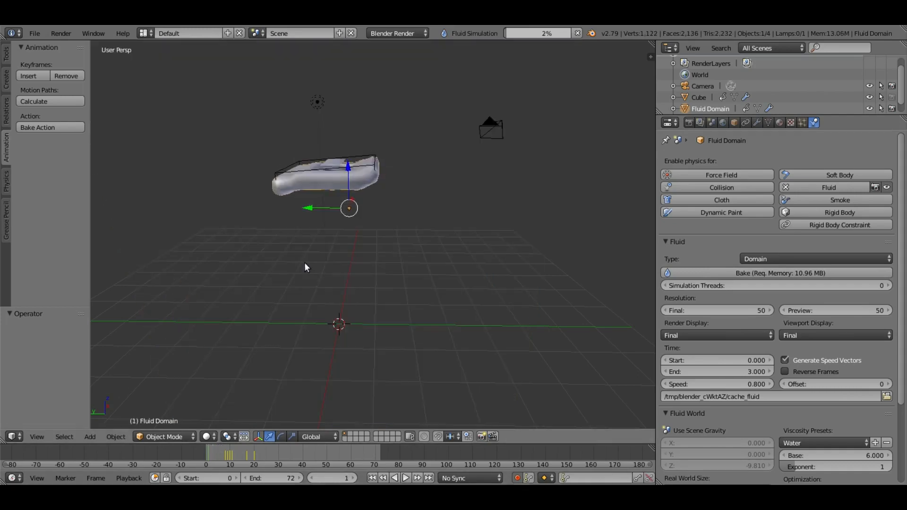
{"action": "left_click", "coordinate": [417, 478]}
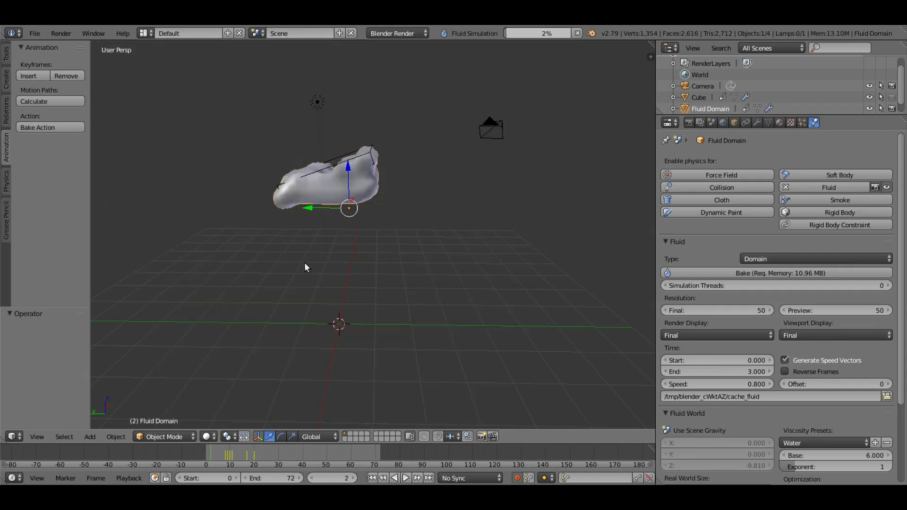